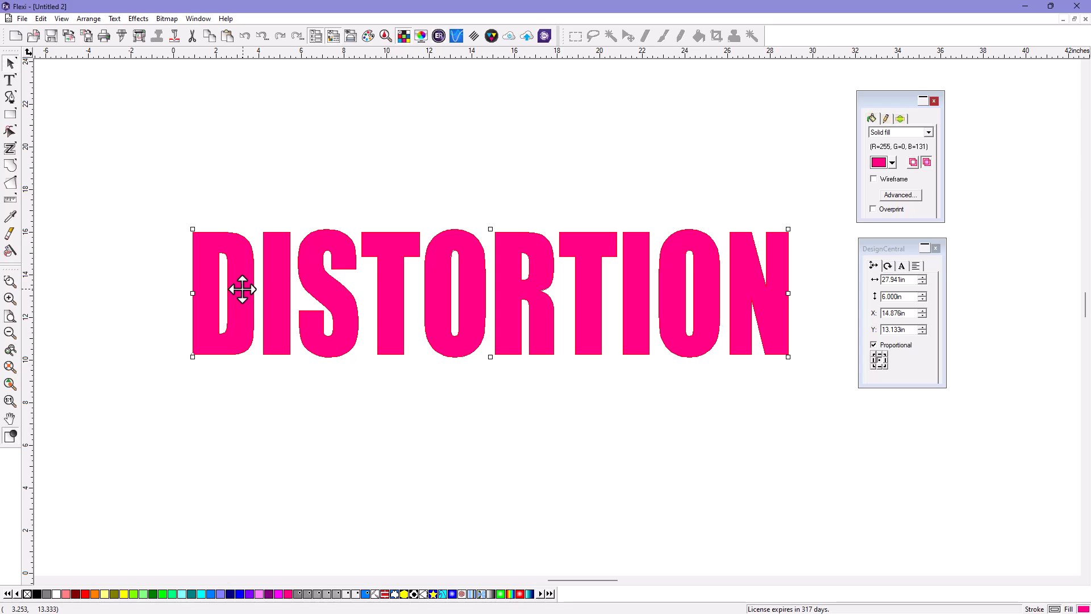
{"action": "mouse_move", "coordinate": [600, 280]}
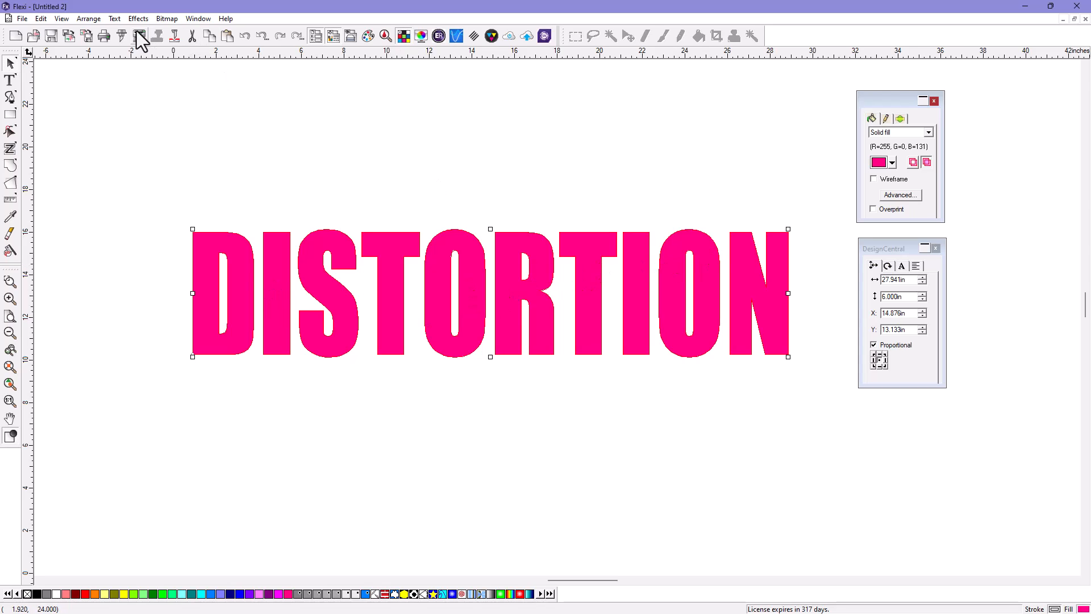
Start the Distort effect on the DISTORTION text with an arched envelope preset
{"action": "left_click", "coordinate": [137, 18]}
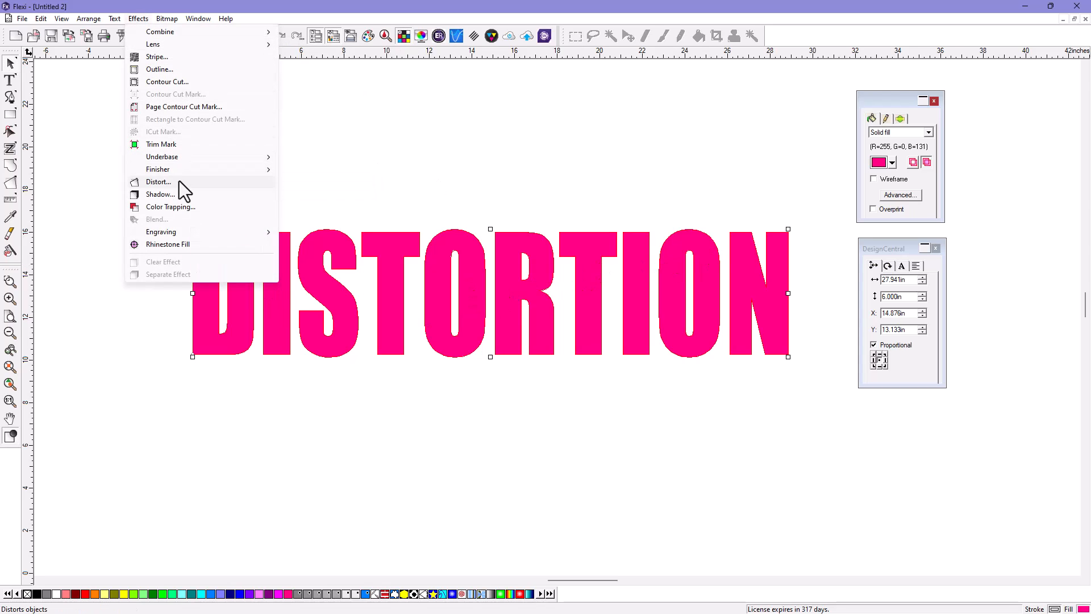
{"action": "left_click", "coordinate": [158, 182]}
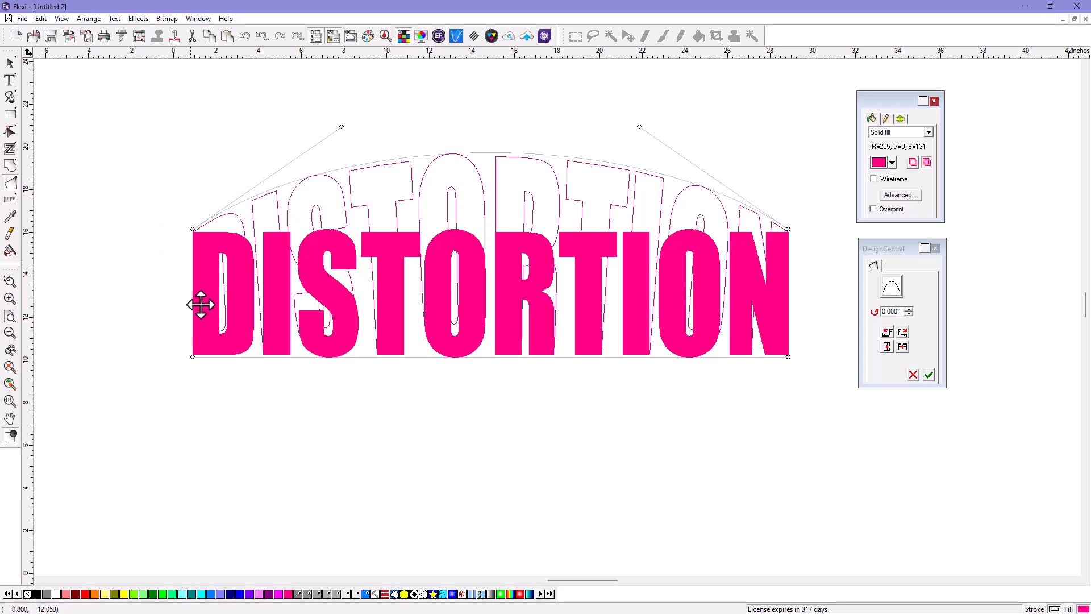
{"action": "left_click", "coordinate": [891, 286]}
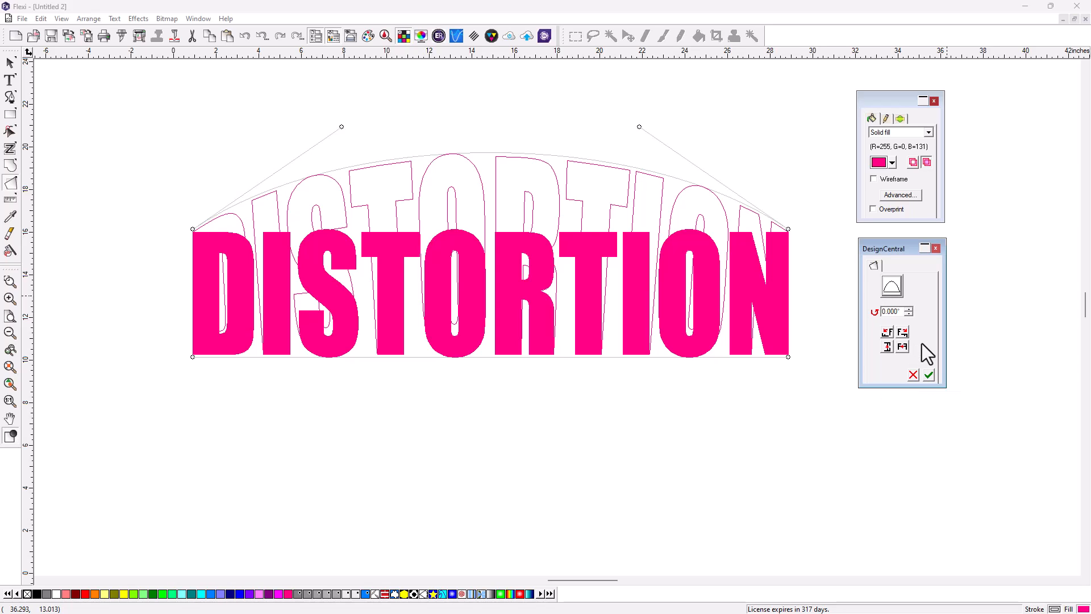
{"action": "mouse_move", "coordinate": [304, 315]}
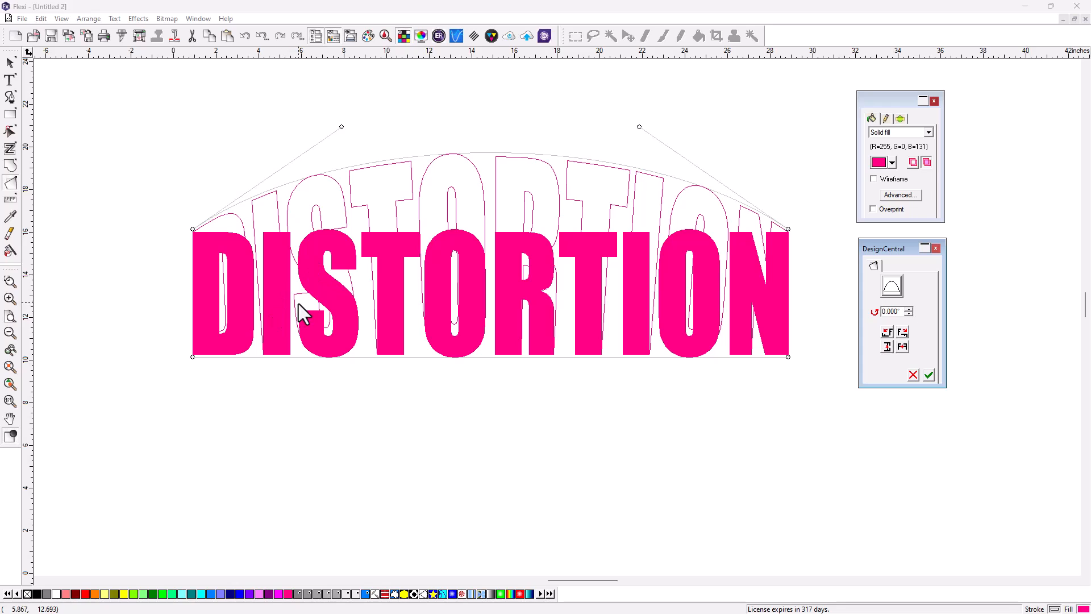
{"action": "mouse_move", "coordinate": [584, 184]}
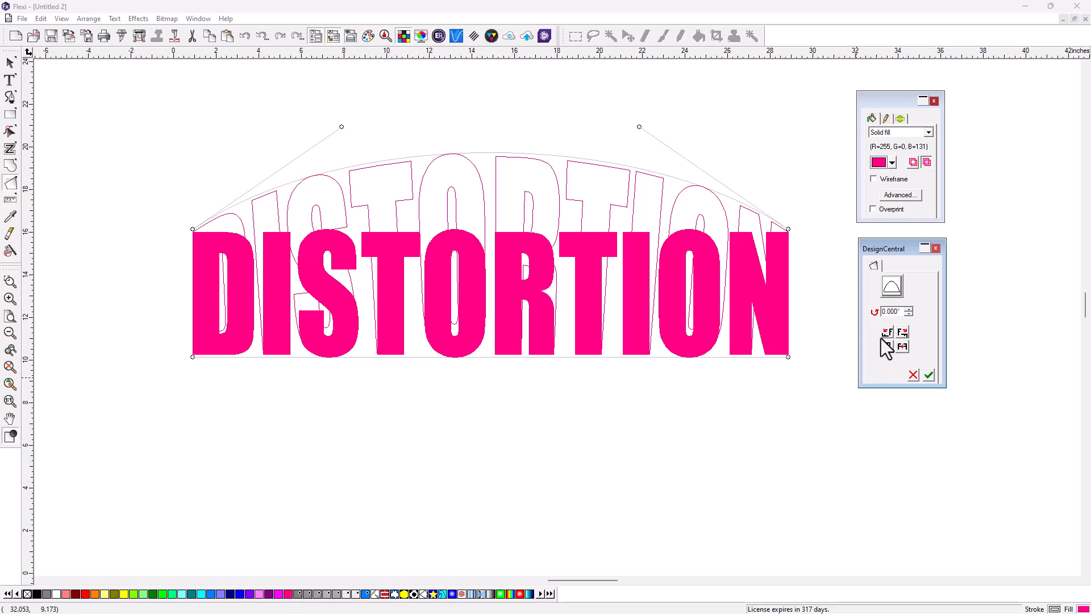
{"action": "mouse_move", "coordinate": [641, 127]}
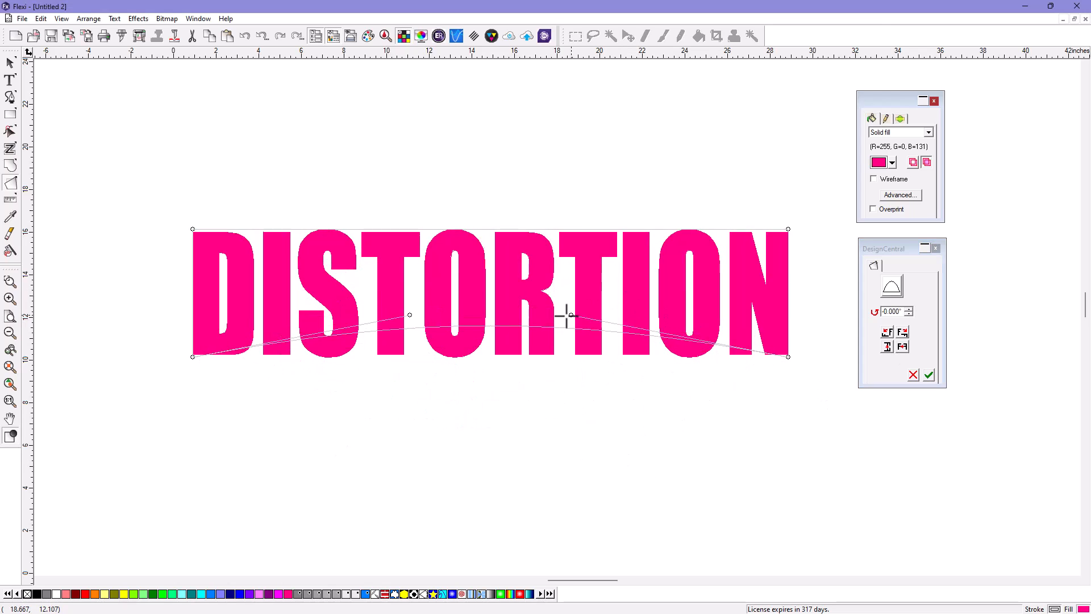
Drag the envelope's bottom handles so the lower edge bows into an arc, top stays flat
{"action": "left_click_drag", "start_coordinate": [570, 314], "coordinate": [570, 316]}
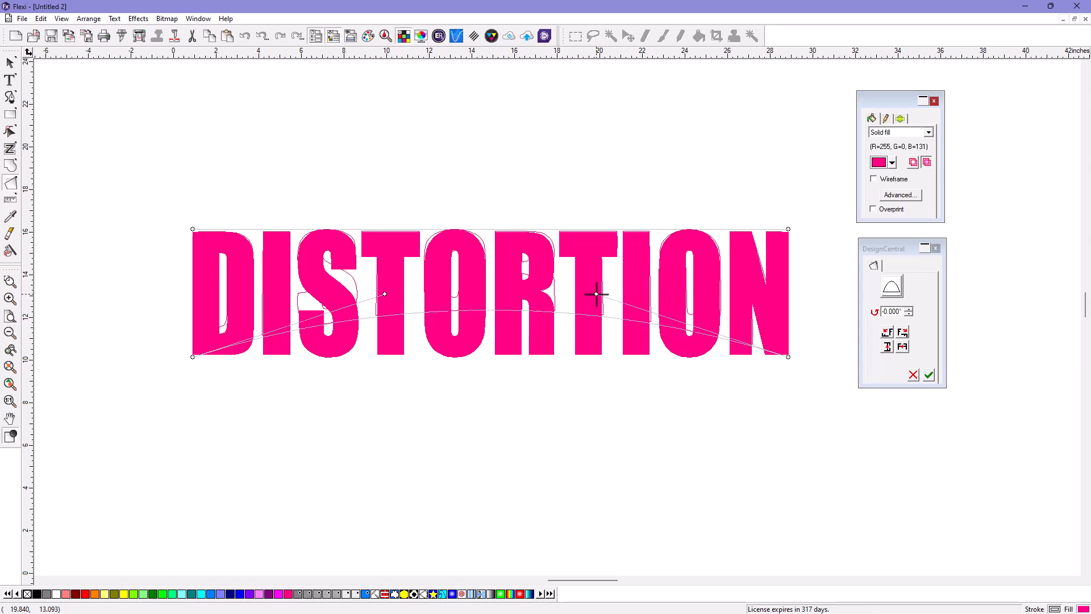
{"action": "left_click_drag", "start_coordinate": [595, 294], "coordinate": [592, 301]}
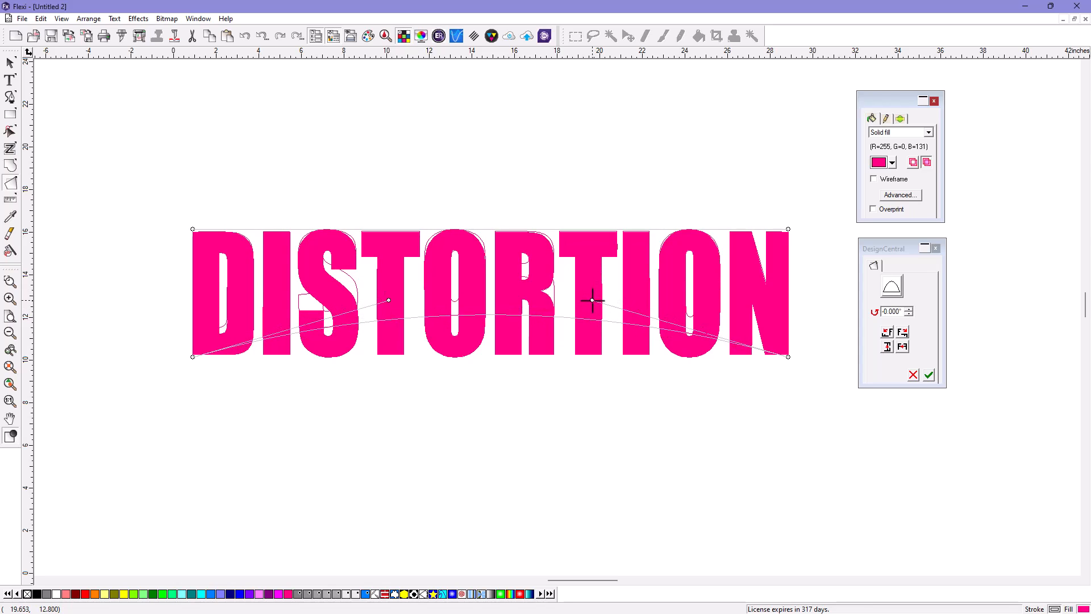
{"action": "mouse_move", "coordinate": [574, 307]}
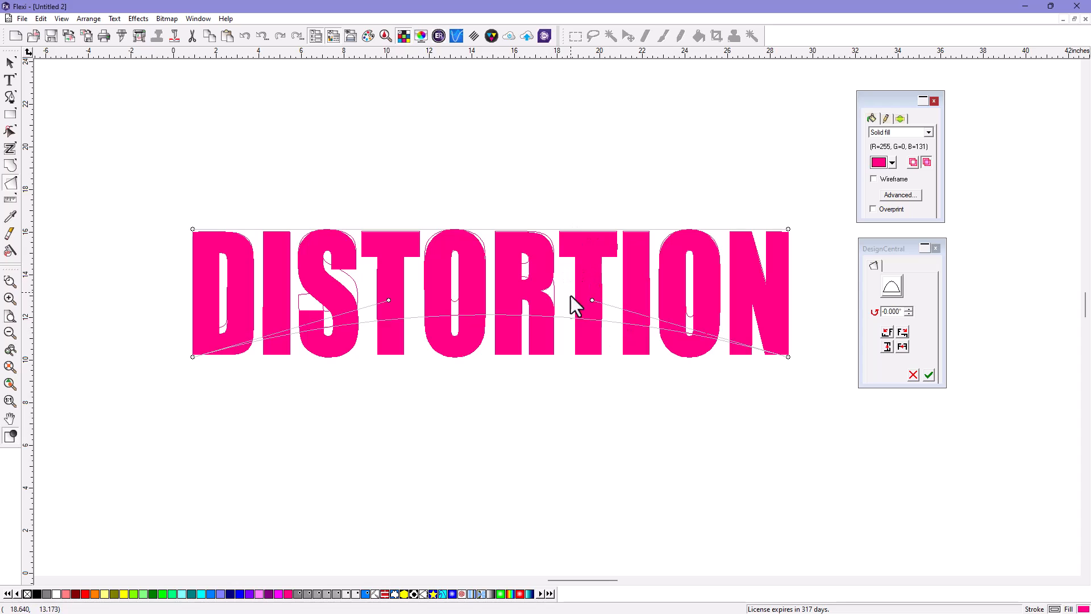
{"action": "mouse_move", "coordinate": [611, 341]}
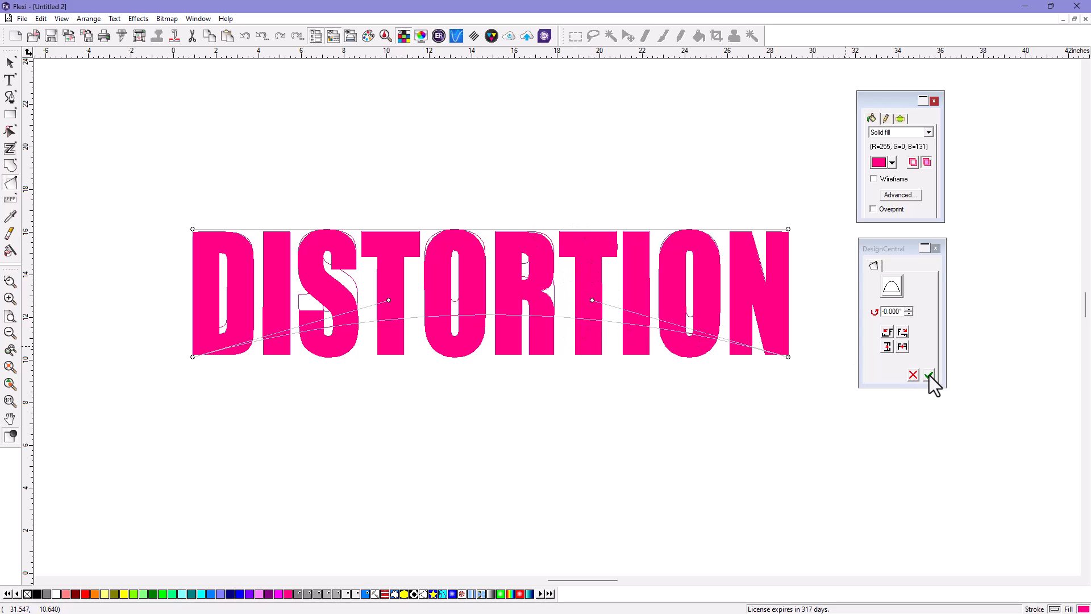
Apply the flat-top, arched-bottom distortion and begin retyping the word as ADE
{"action": "left_click", "coordinate": [929, 375]}
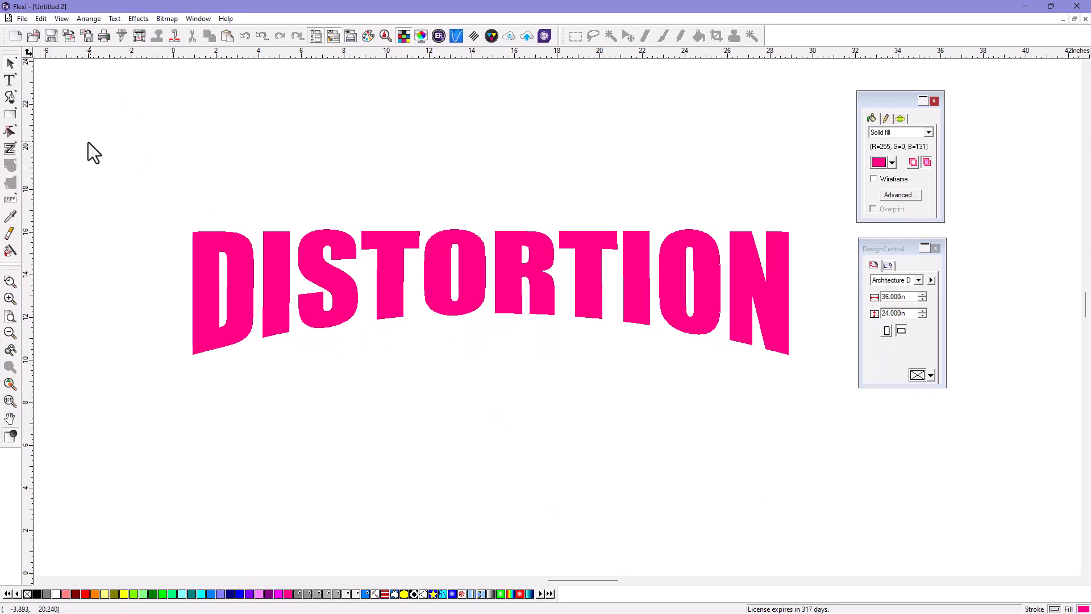
{"action": "left_click", "coordinate": [10, 81]}
{"action": "type", "text": "ADE"}
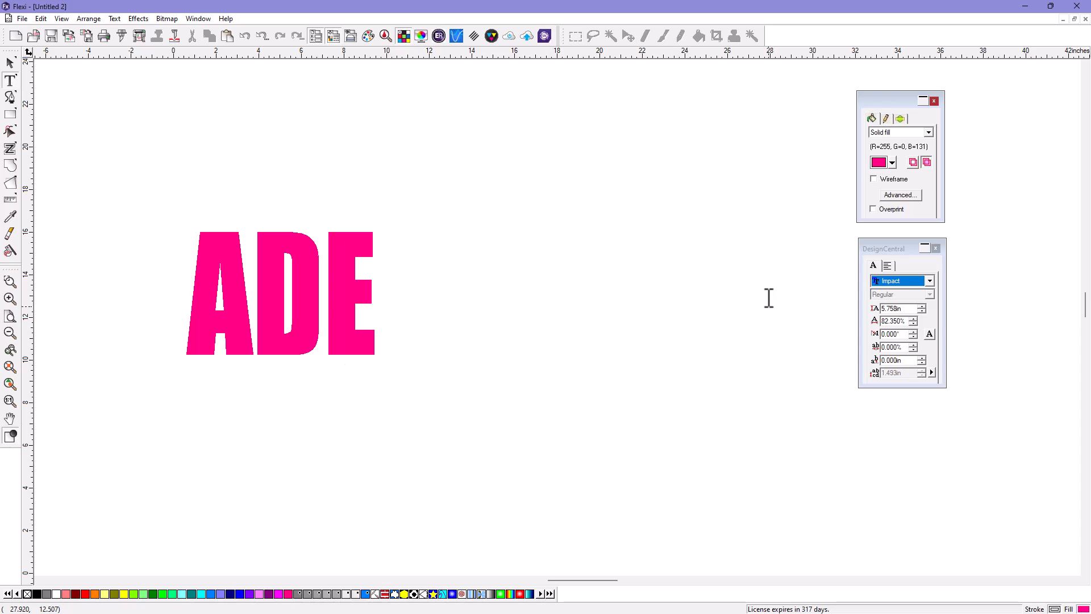
Complete the word as ADENDO, keeping the arched-bottom distortion
{"action": "type", "text": "NDO"}
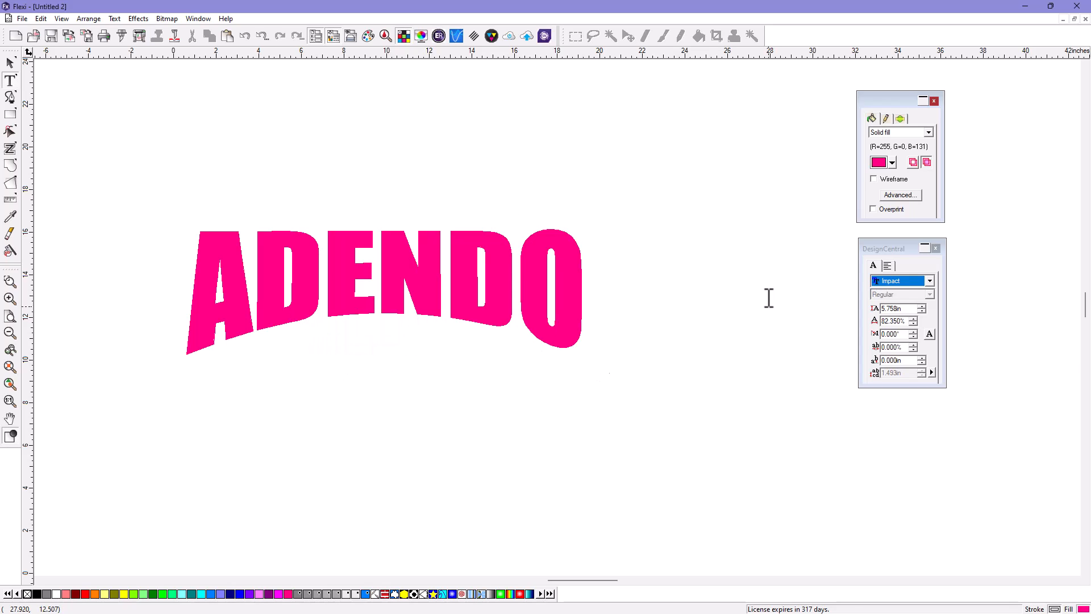
{"action": "mouse_move", "coordinate": [595, 222]}
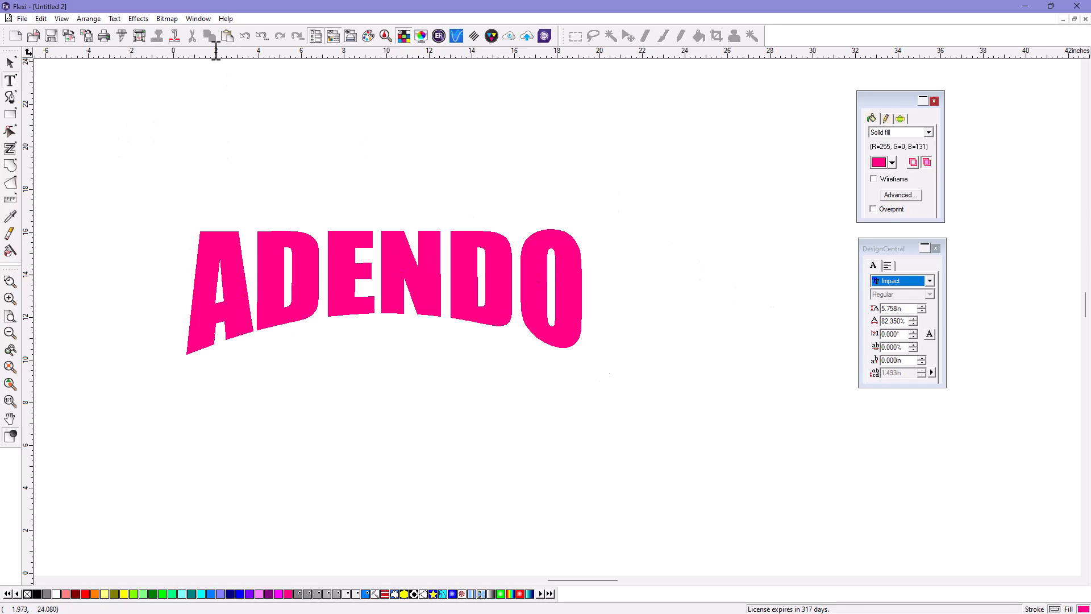
Apply a second perspective distortion so ADENDO grows taller toward the final O
{"action": "left_click", "coordinate": [137, 19]}
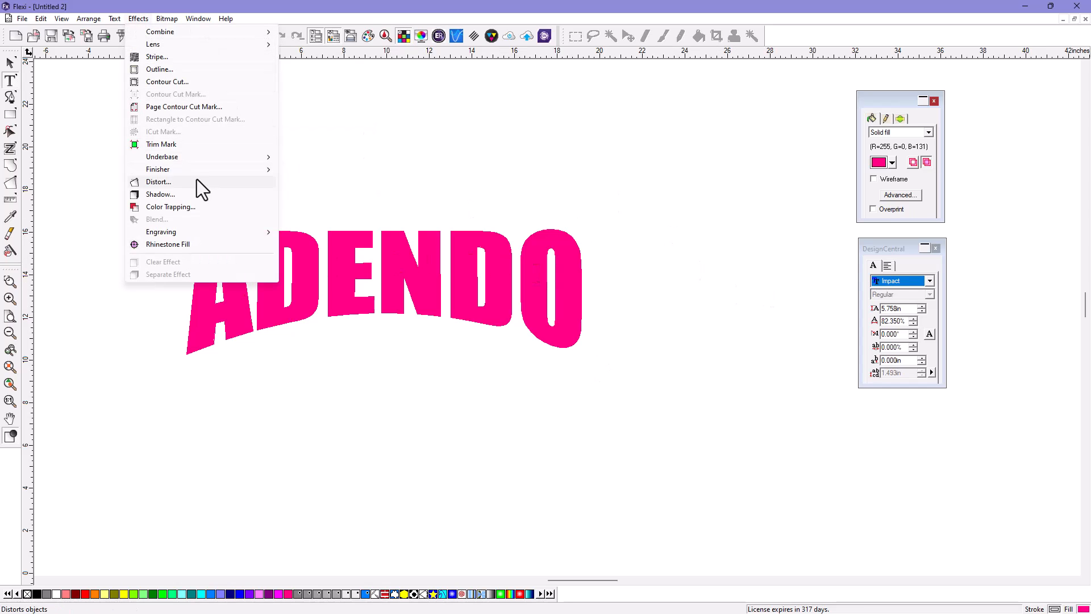
{"action": "left_click", "coordinate": [158, 182]}
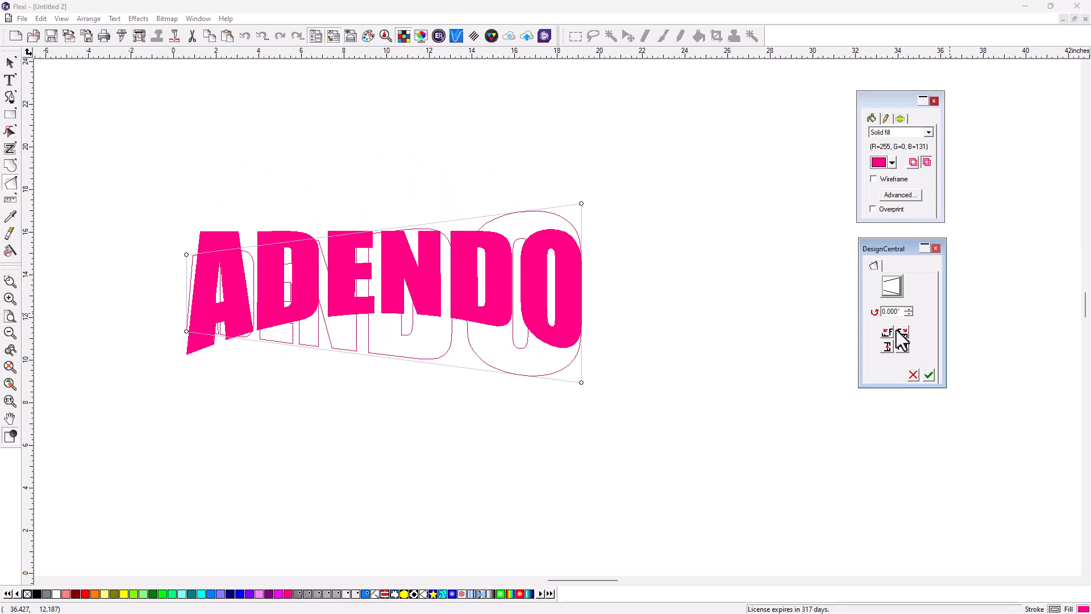
{"action": "left_click", "coordinate": [929, 375]}
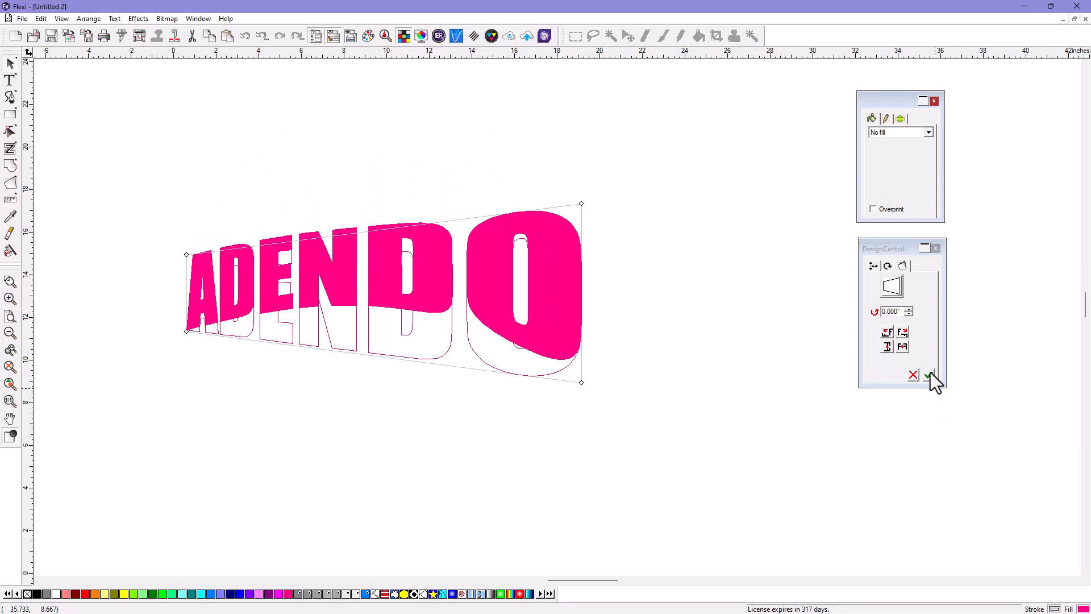
{"action": "left_click", "coordinate": [933, 373]}
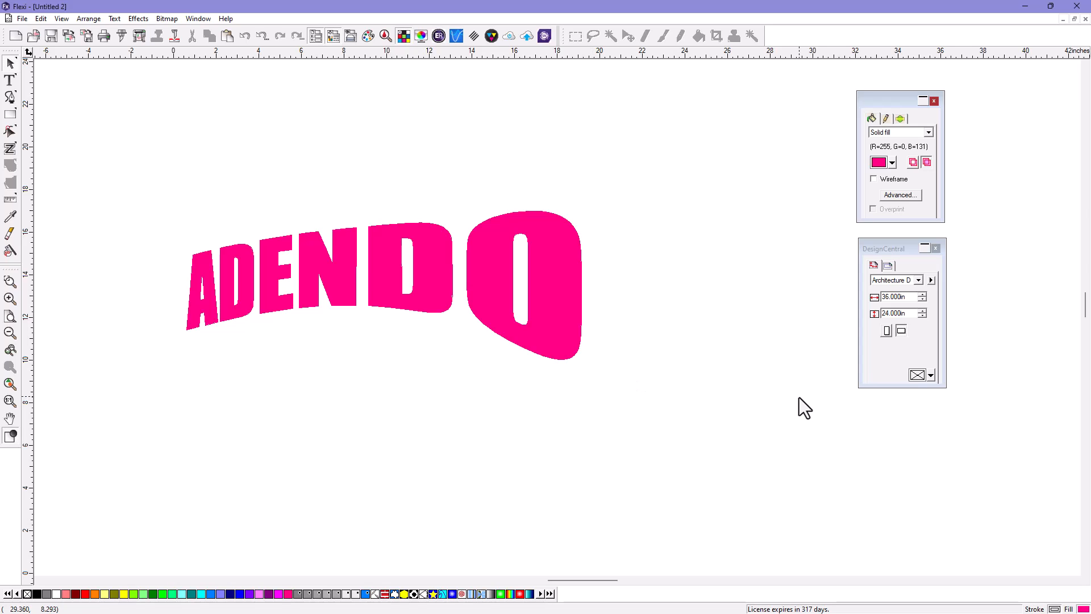
{"action": "mouse_move", "coordinate": [783, 381]}
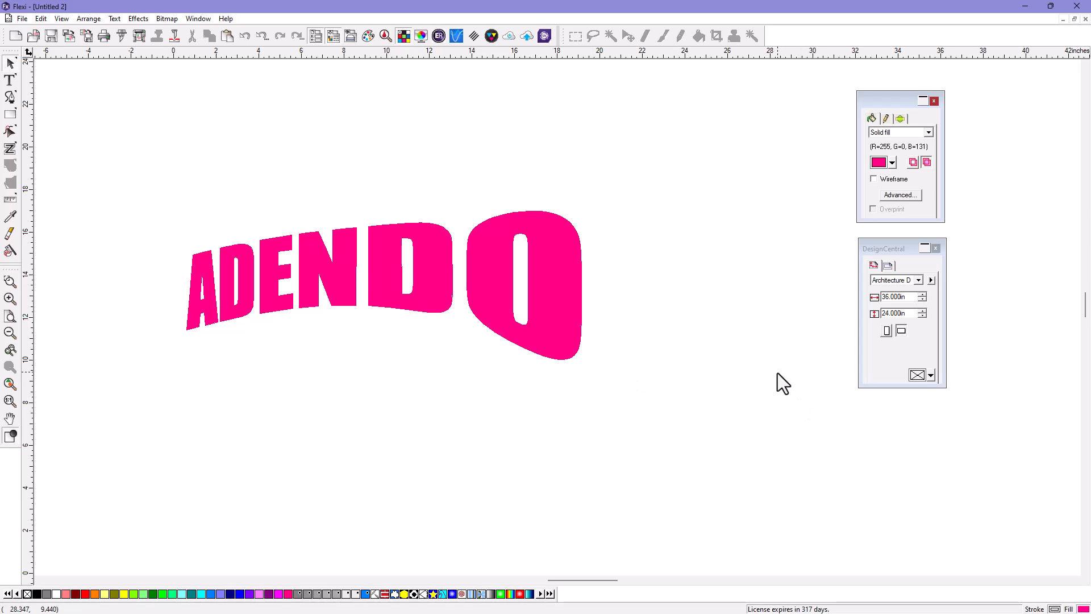
{"action": "mouse_move", "coordinate": [771, 354]}
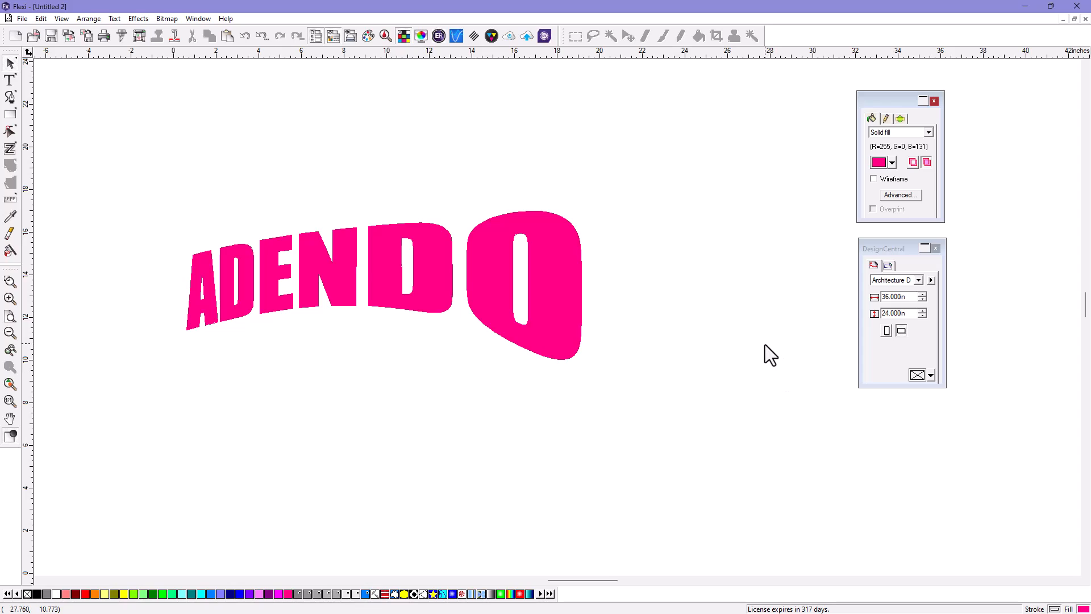